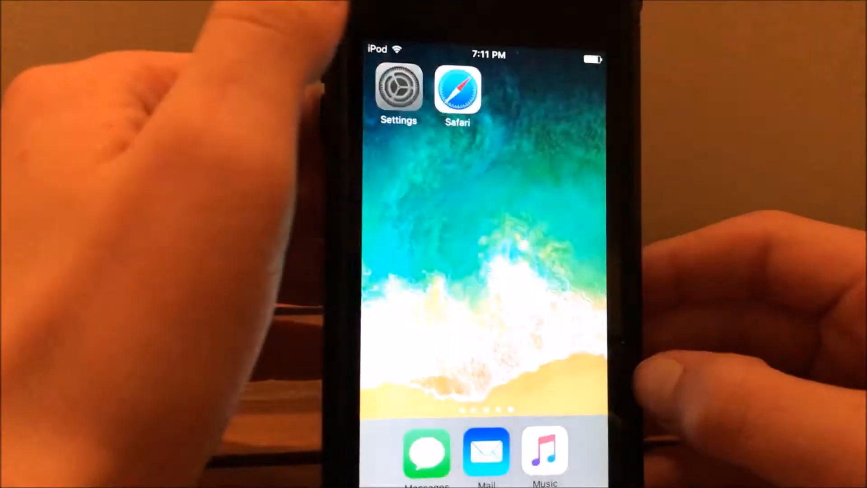
Step: Open Settings > General to reach the ftOS app for iOS profile's install screen
click(457, 91)
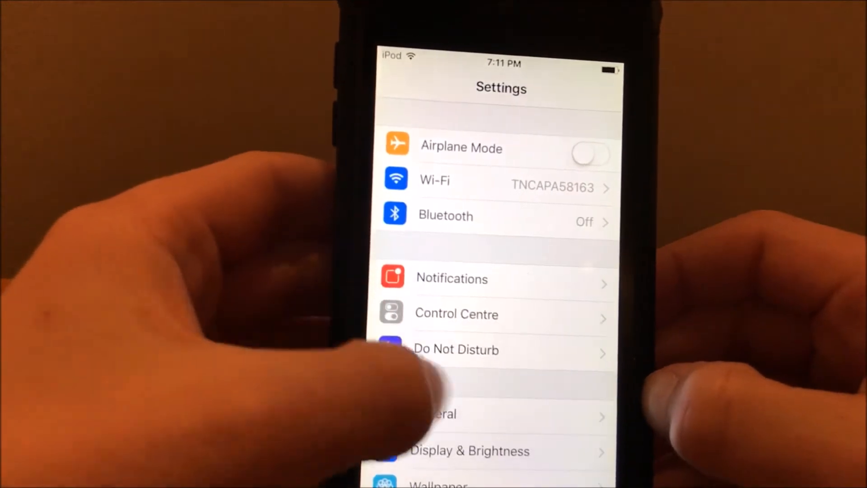
click(436, 414)
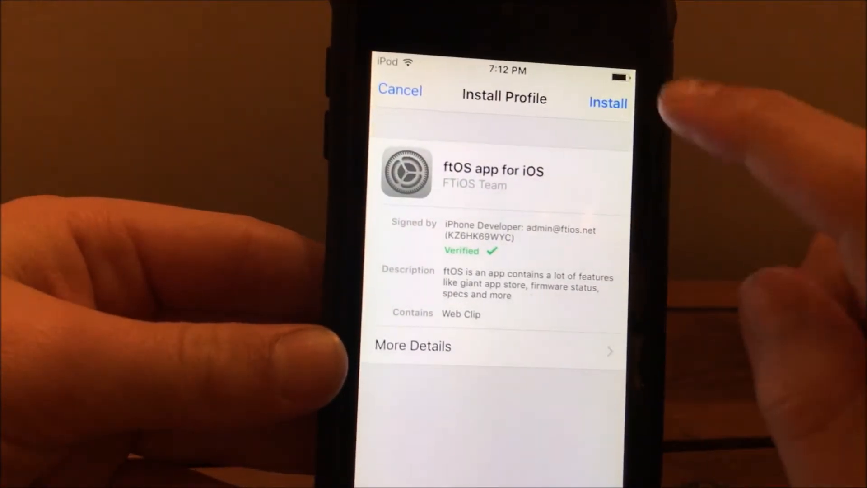
Step: Install the ftOS app for iOS profile through consent and confirmation, then finish with Done
click(607, 103)
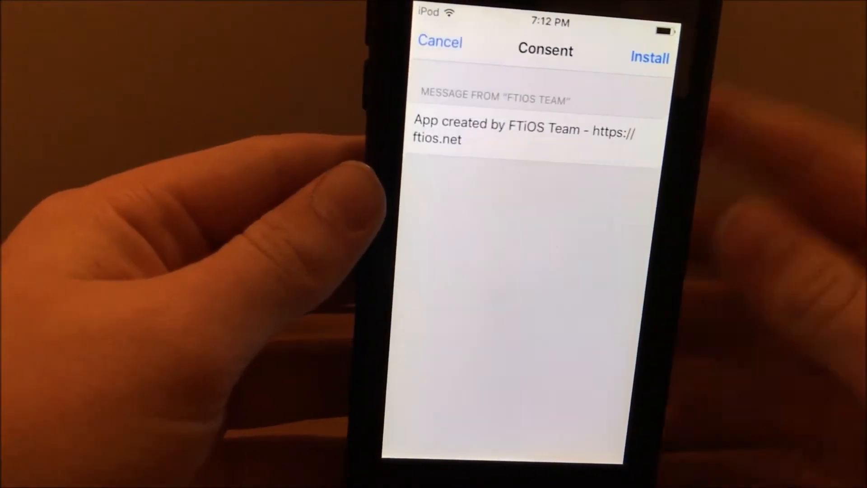
click(650, 57)
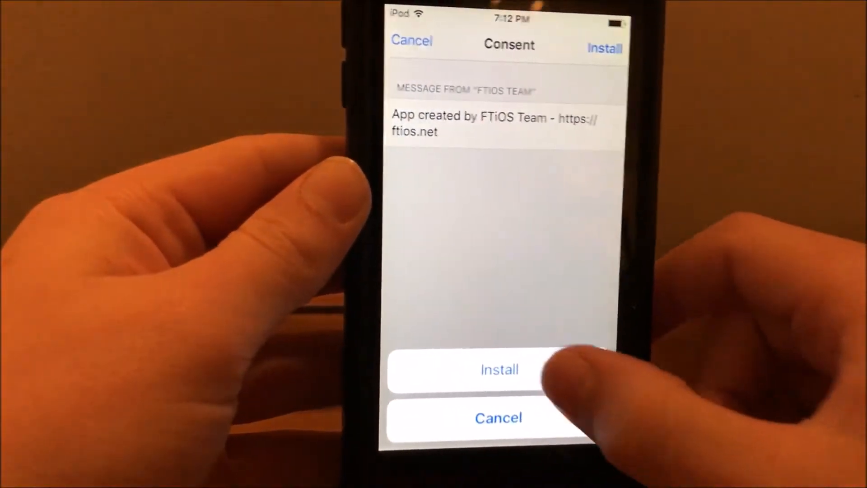
click(498, 369)
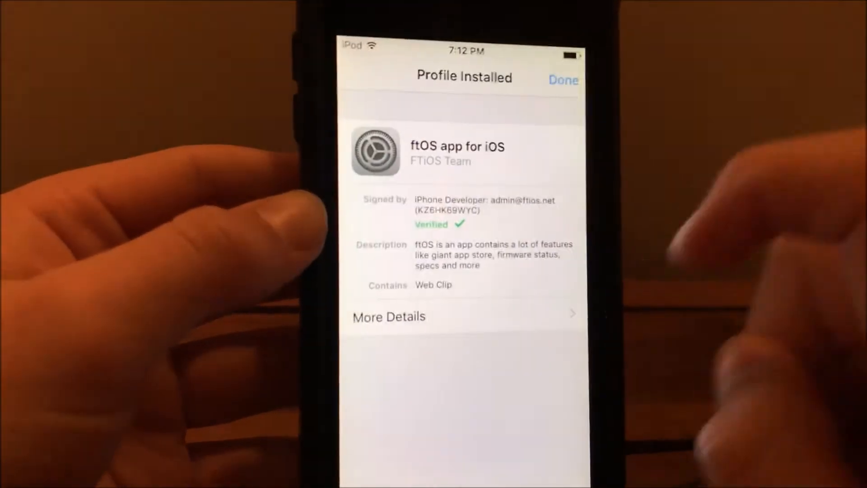
click(562, 81)
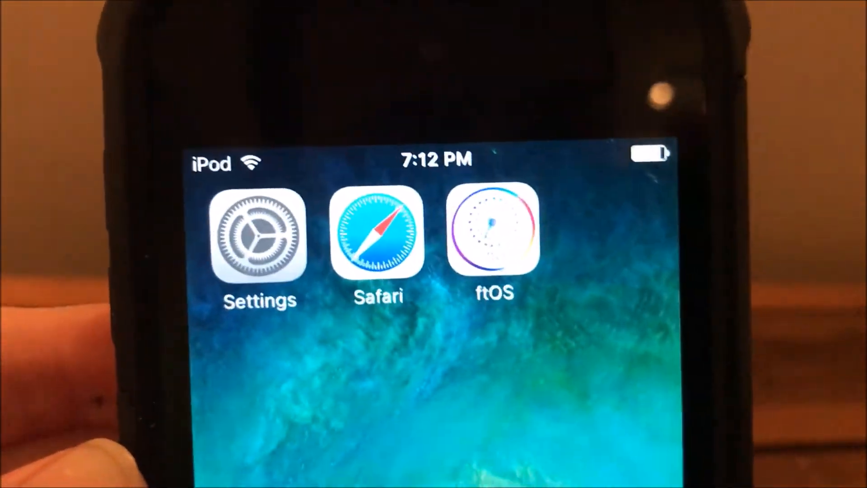
Step: Launch ftOS from the home screen and switch to its ftStore section
click(493, 232)
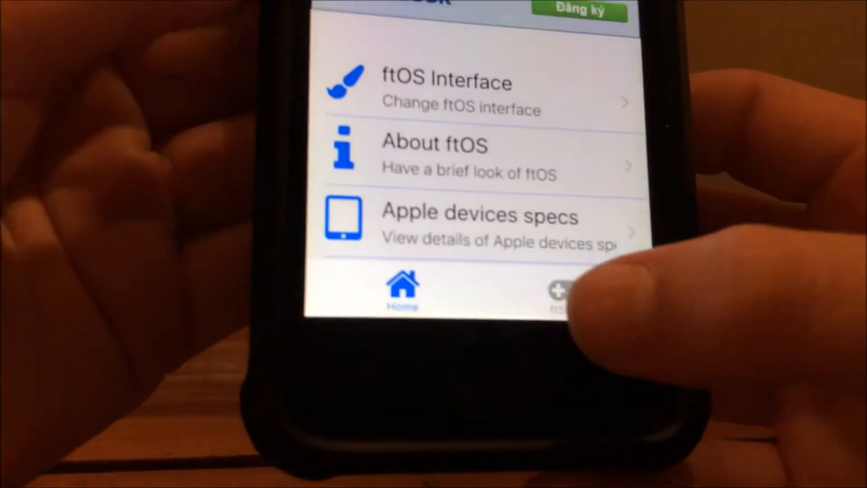
click(560, 291)
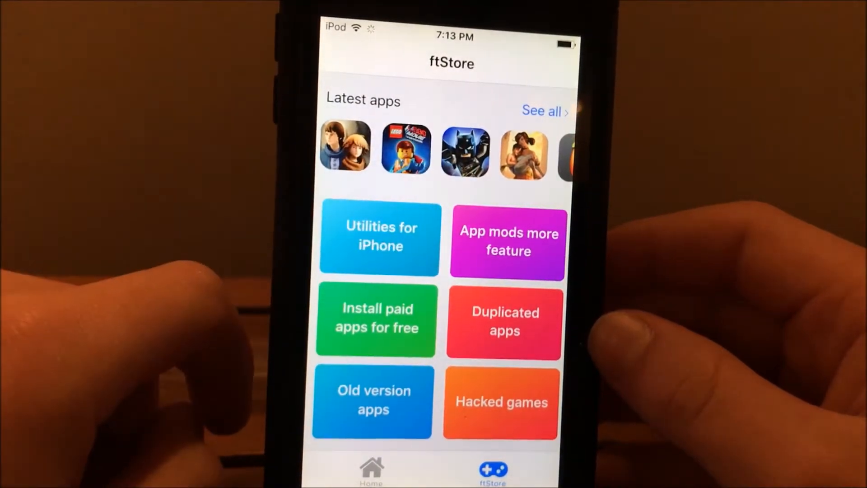
Step: Browse the Utilities for iPhone list down to AirShou and open its details
click(379, 236)
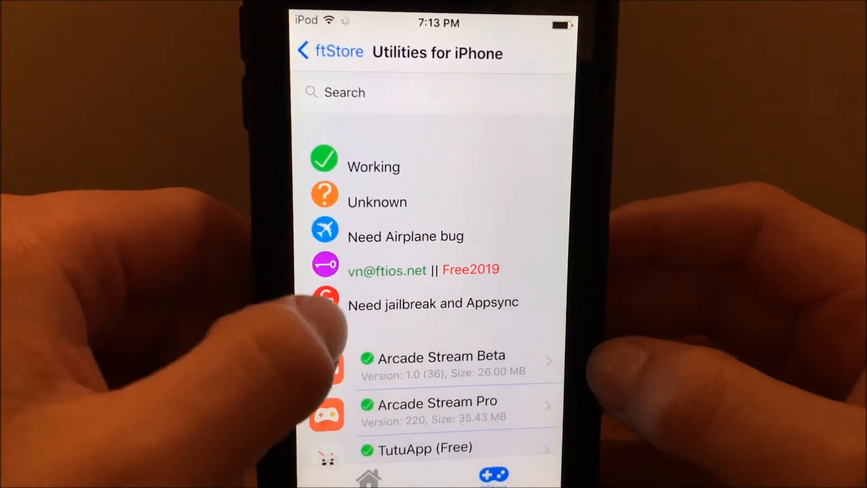
scroll(down, 3)
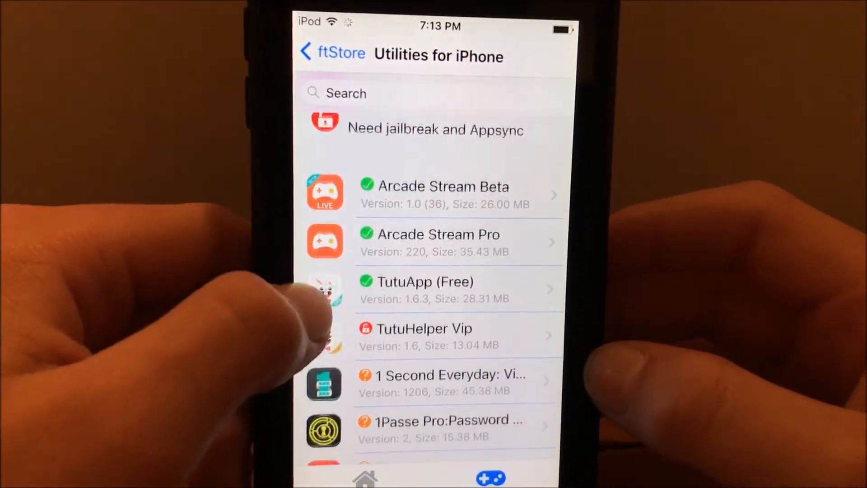
scroll(down, 3)
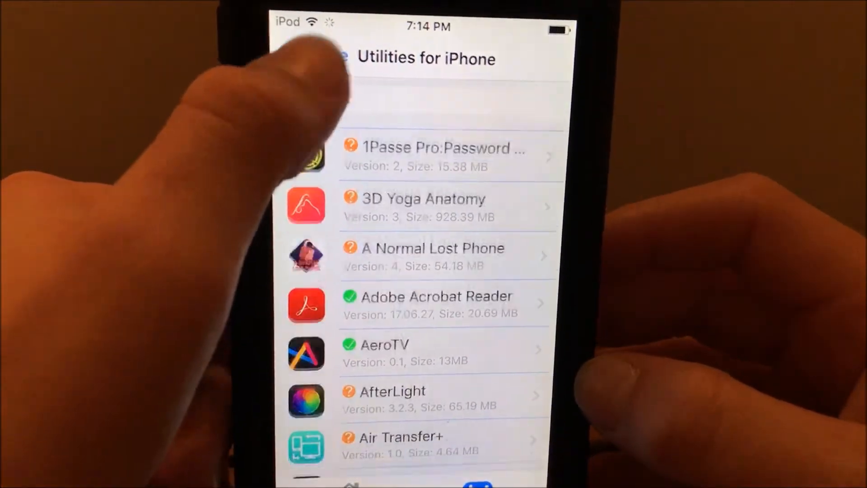
scroll(down, 3)
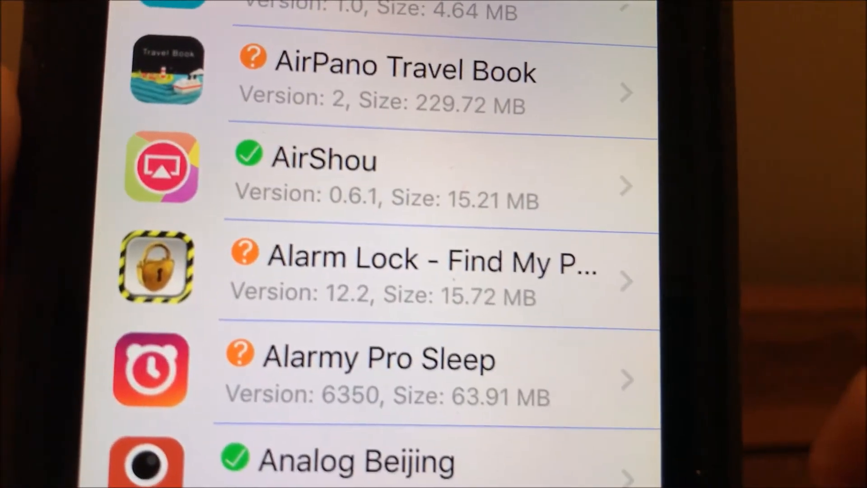
click(323, 161)
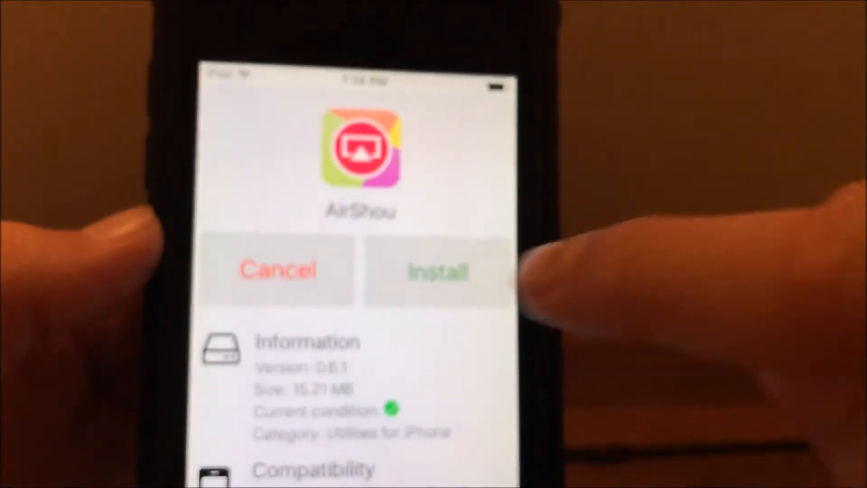
Step: Install AirShou, confirming the ftios.net alert, and wait for its home screen icon
click(438, 271)
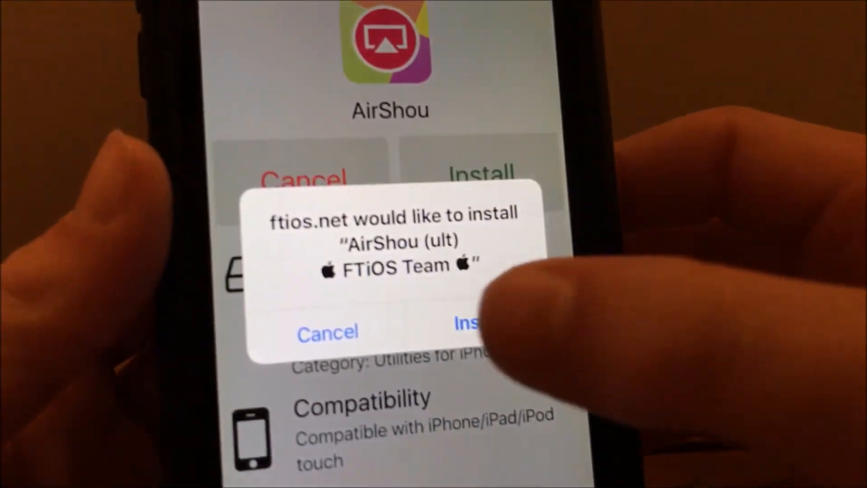
click(471, 323)
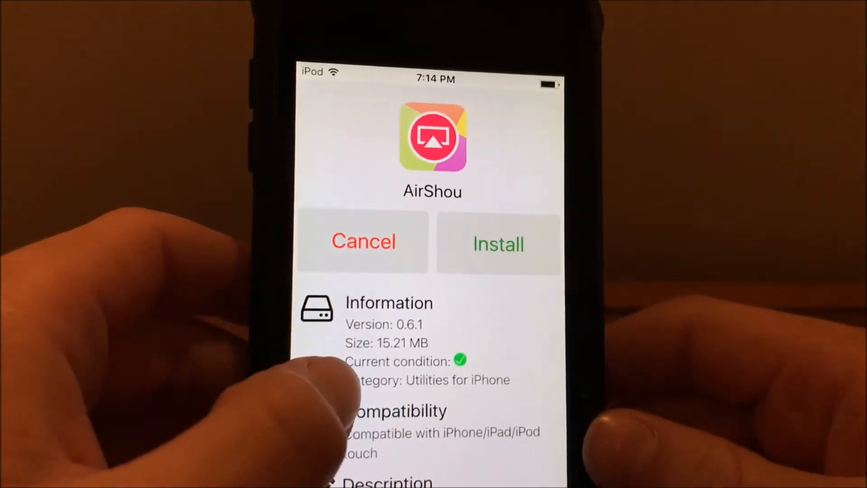
click(497, 244)
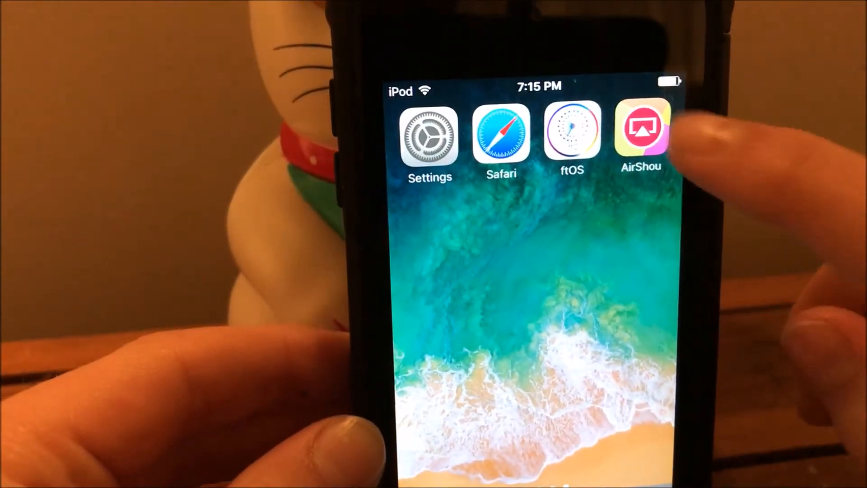
Step: Launch AirShou, accept the recordings export warning, and leave the About page
click(640, 132)
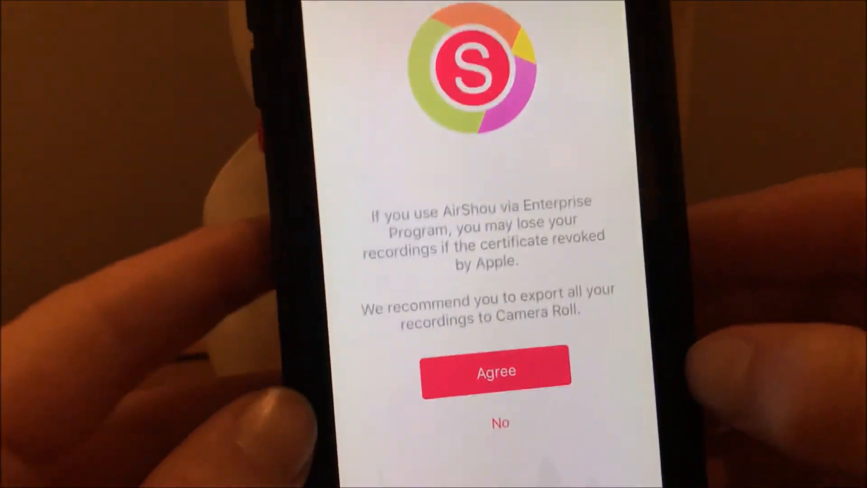
click(496, 370)
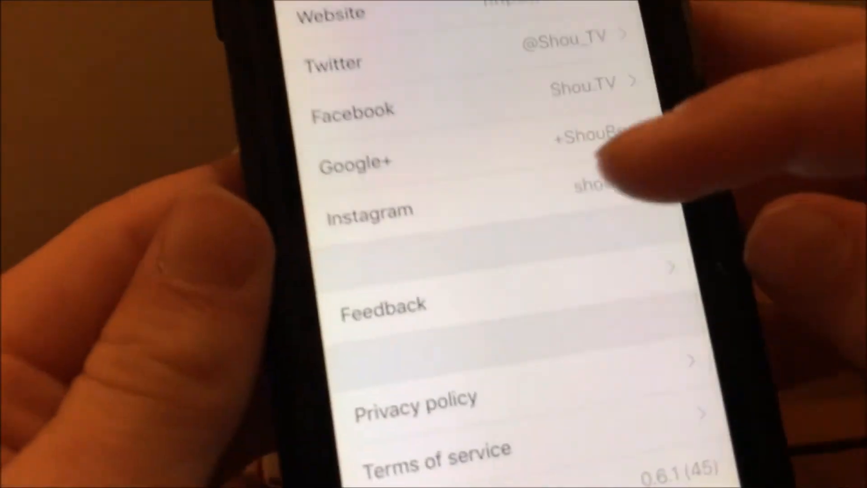
scroll(up, 3)
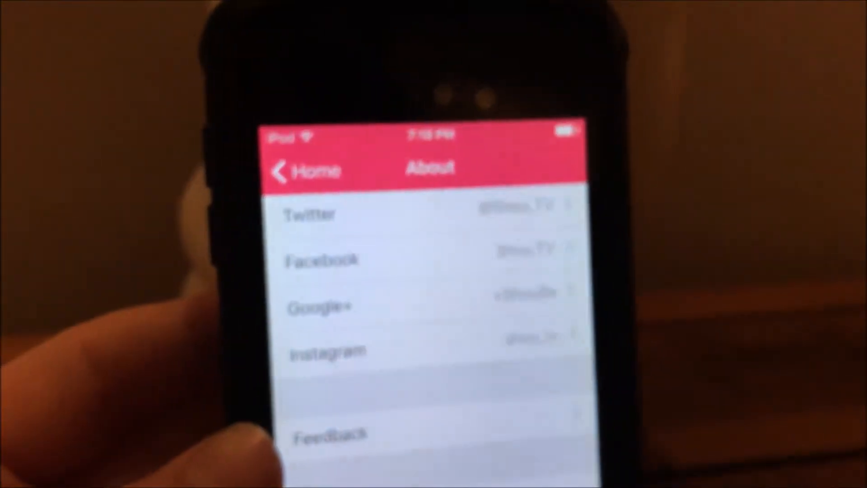
click(301, 170)
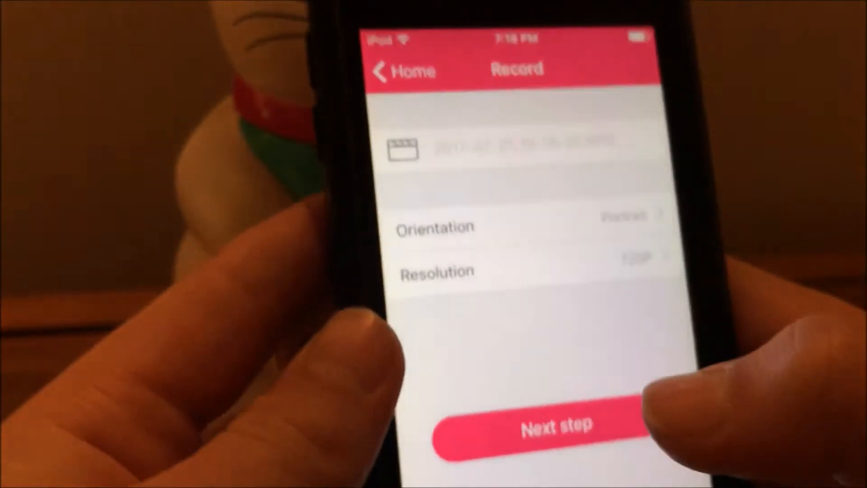
Step: Name the recording 'tutorial' and advance to the AirPlay mirroring instructions
click(520, 150)
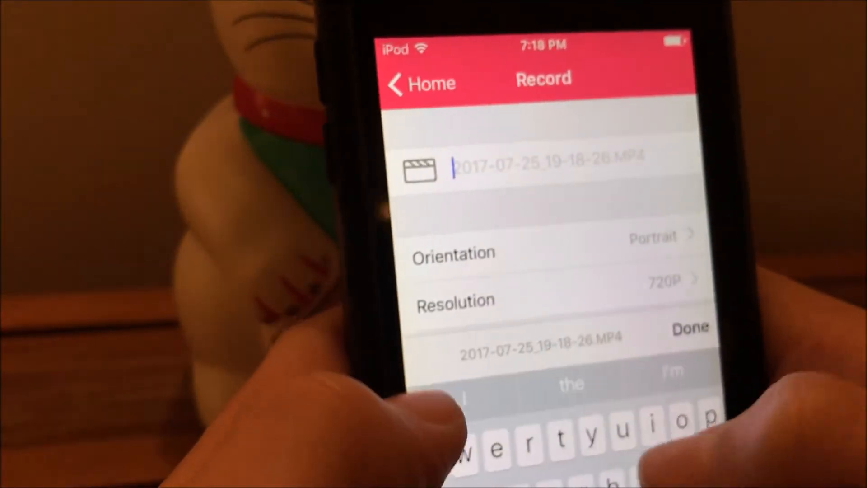
text(tut)
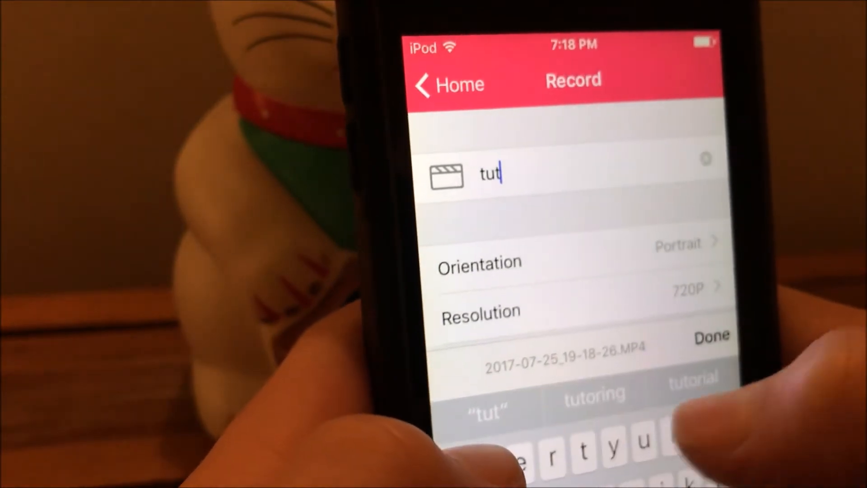
click(695, 380)
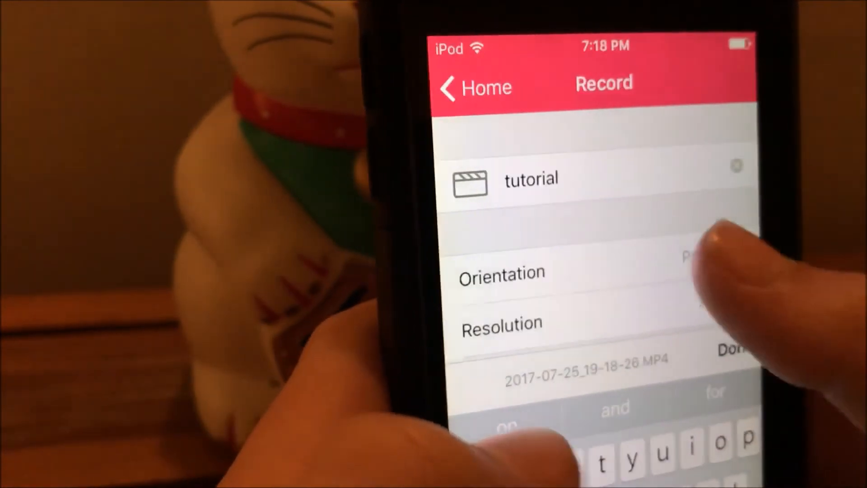
click(502, 272)
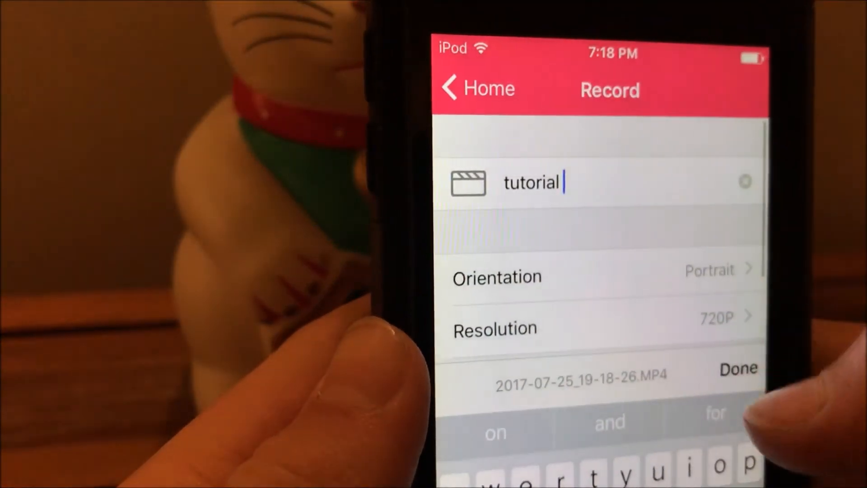
click(738, 367)
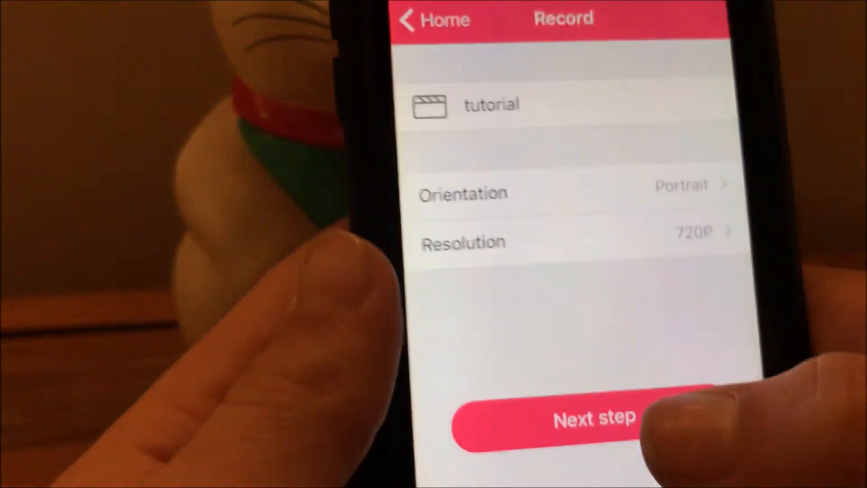
click(575, 417)
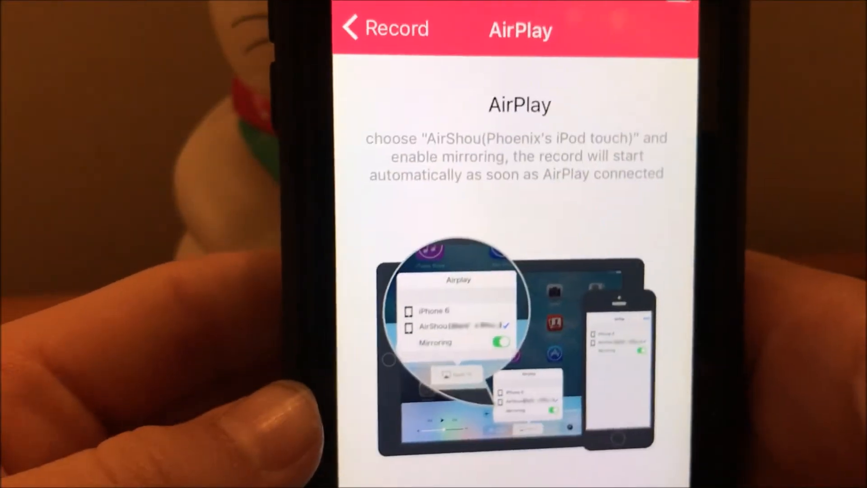
Step: Bring up Control Centre and the AirPlay destination list to mirror to AirShou
scroll(up, 3)
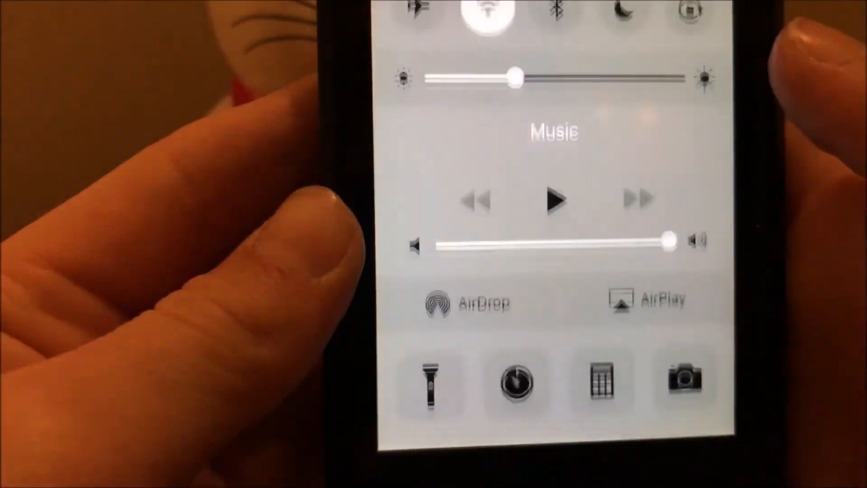
click(650, 299)
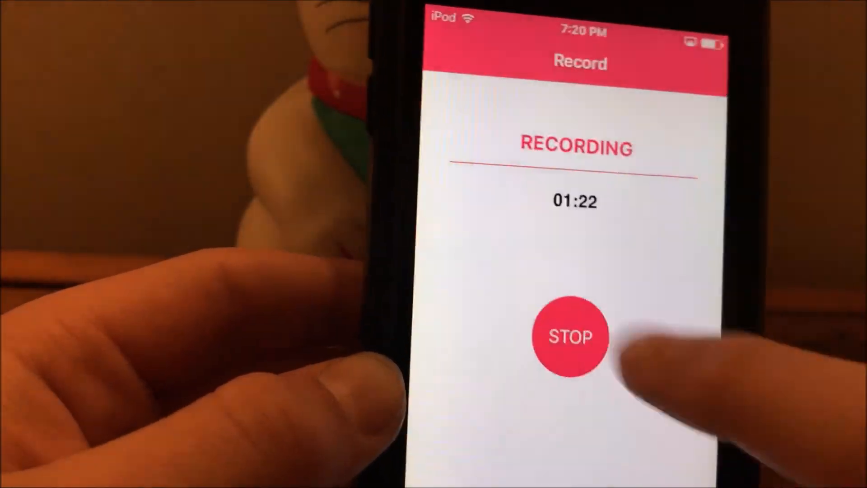
Step: Stop recording and save tutorial.MP4 to Camera Roll, allowing Photos access
click(572, 337)
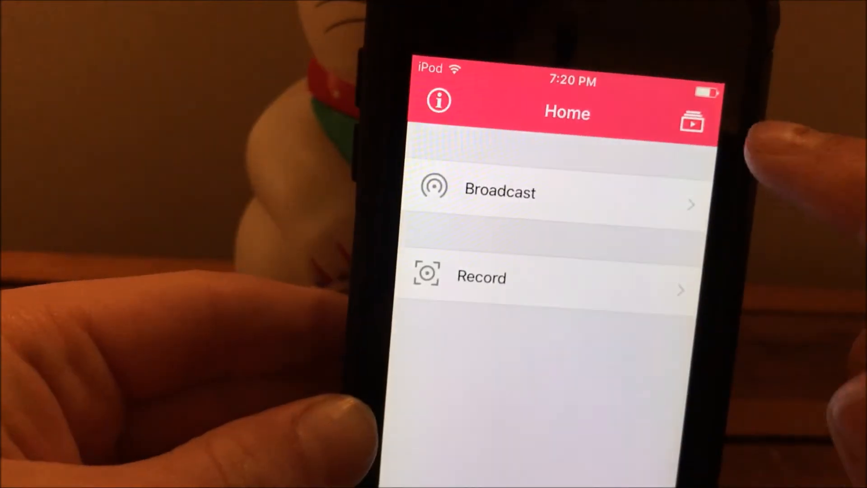
click(692, 119)
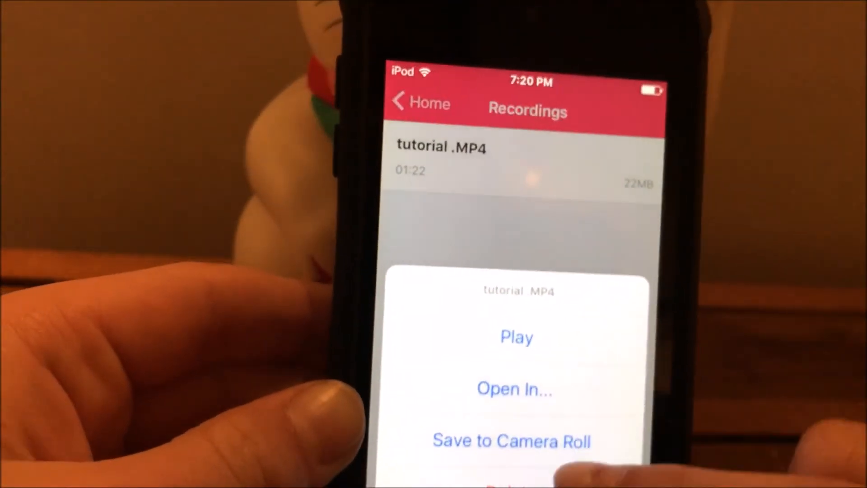
click(512, 441)
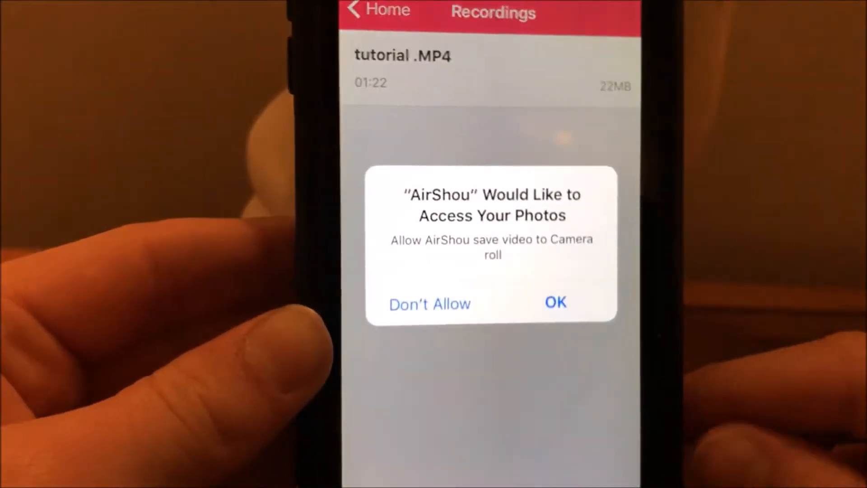
click(555, 302)
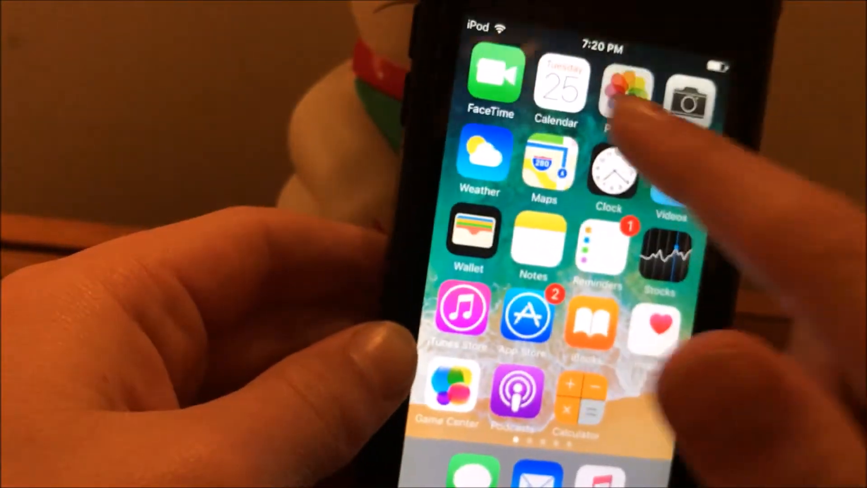
Step: Play the saved tutorial video in Photos, then return to the home screen
click(625, 88)
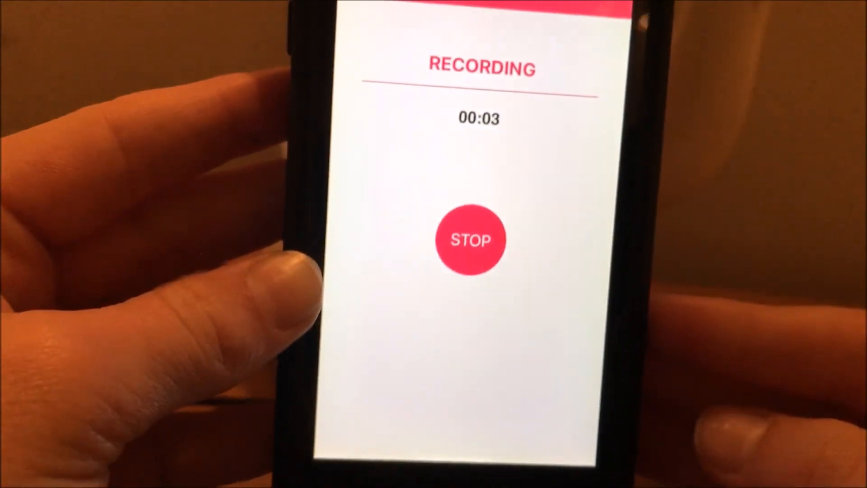
click(473, 239)
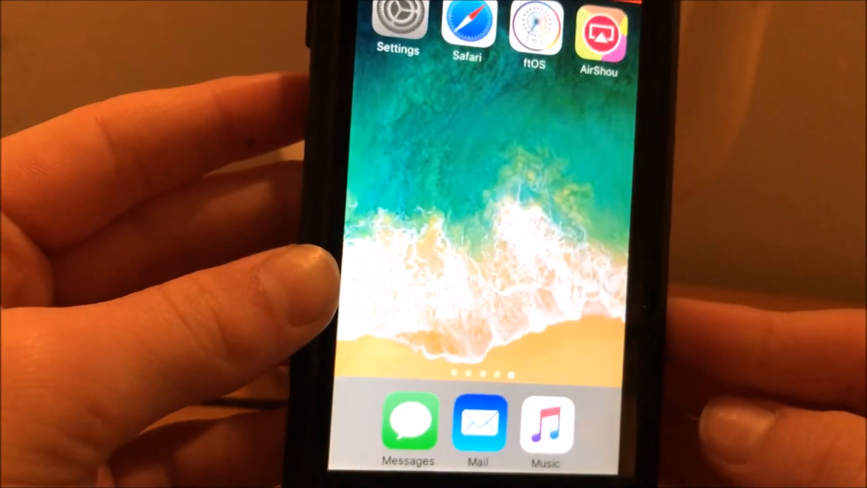